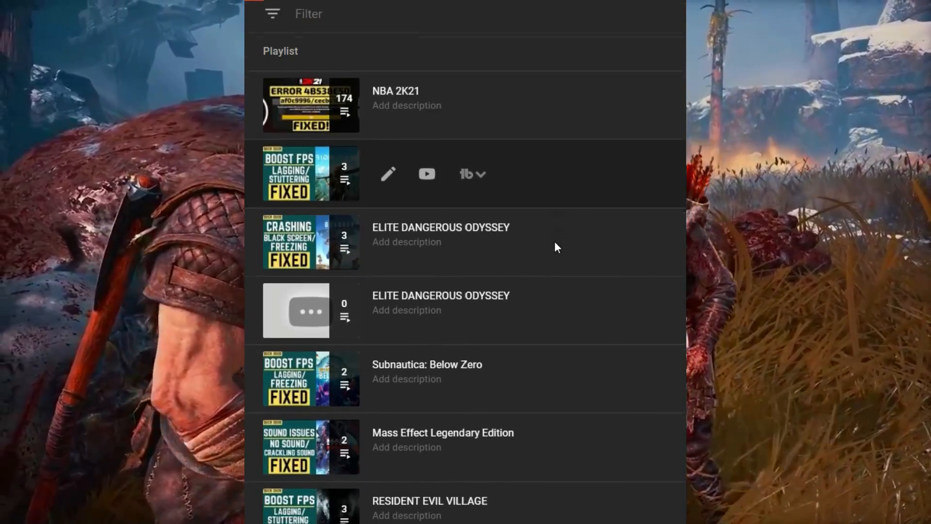
# Seek the Driver Booster 7 video to 3:38, where the Tools screen appears
pyautogui.scroll(-3)
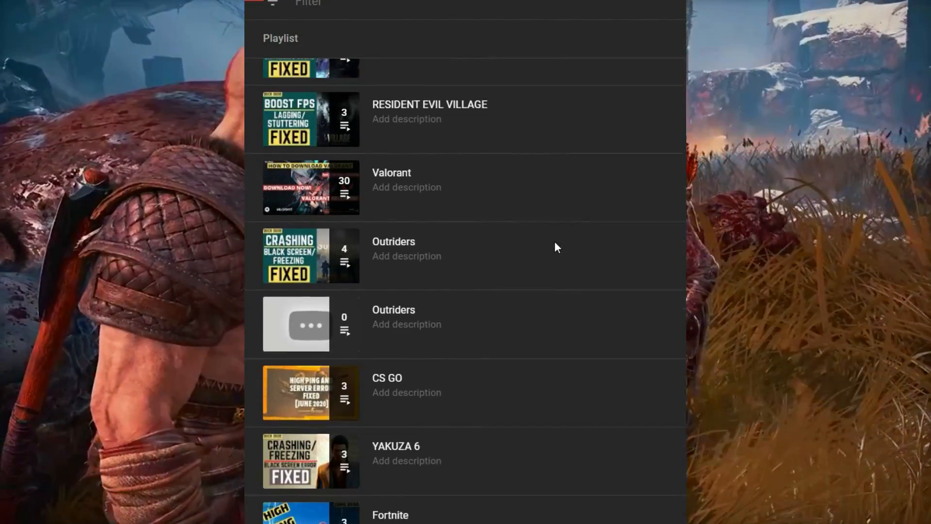
pyautogui.scroll(-3)
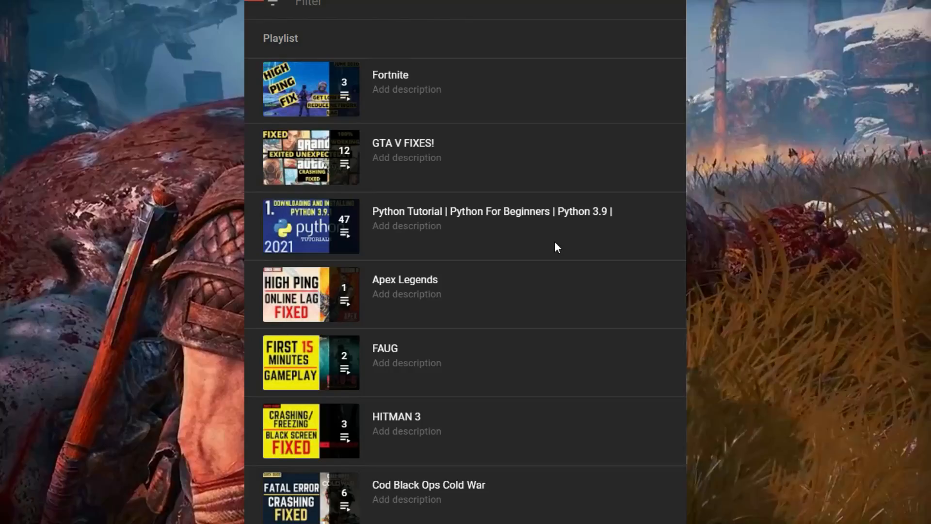
pyautogui.scroll(-3)
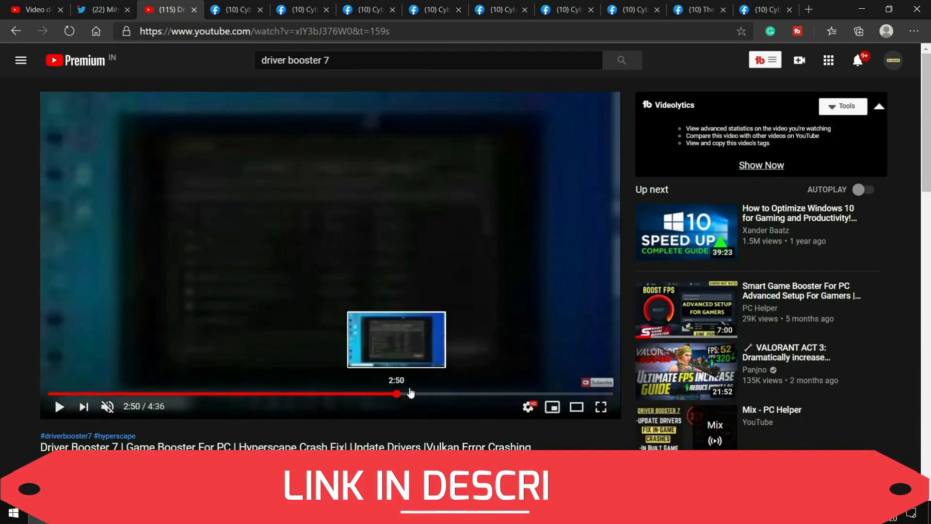
pyautogui.click(398, 393)
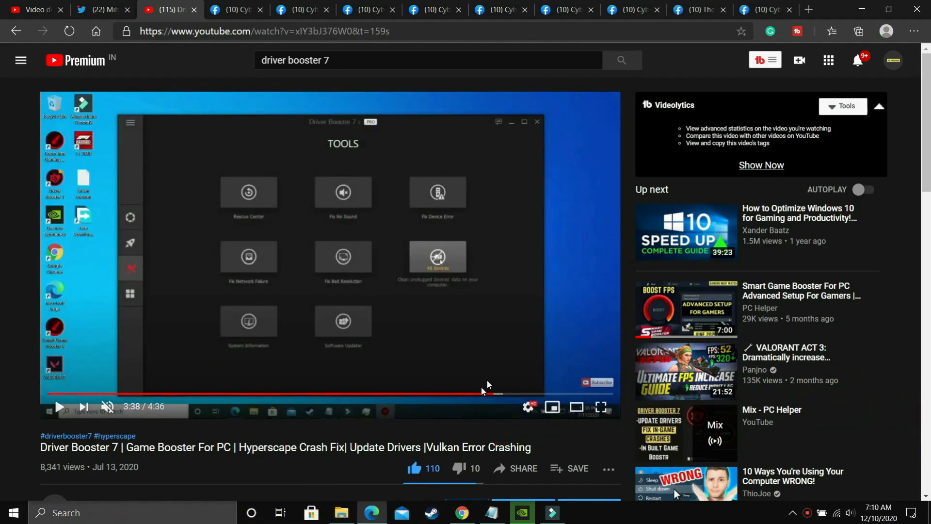
pyautogui.moveTo(436, 294)
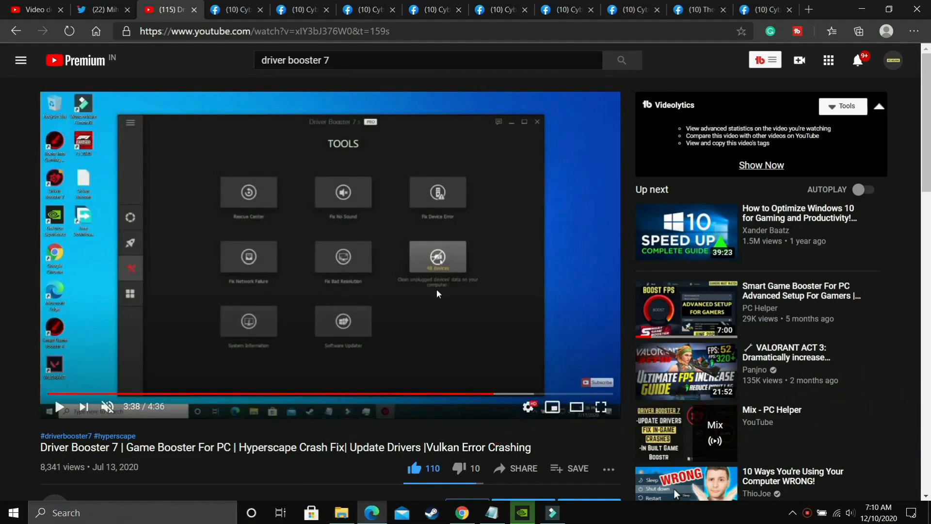
pyautogui.scroll(-3)
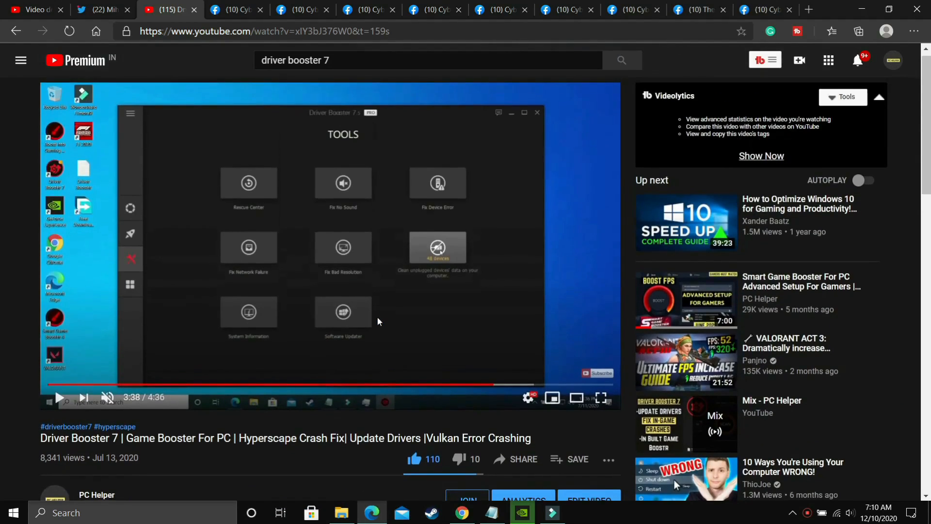
pyautogui.moveTo(320, 288)
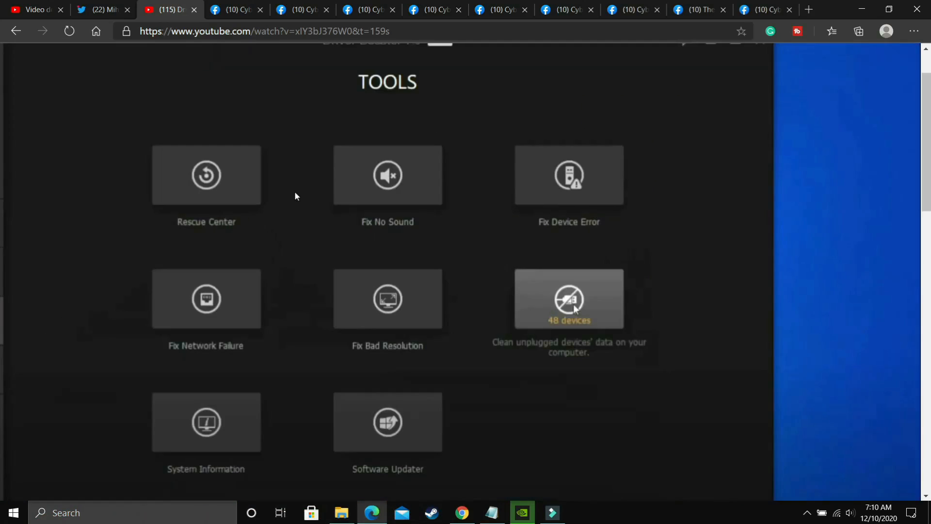
pyautogui.moveTo(399, 192)
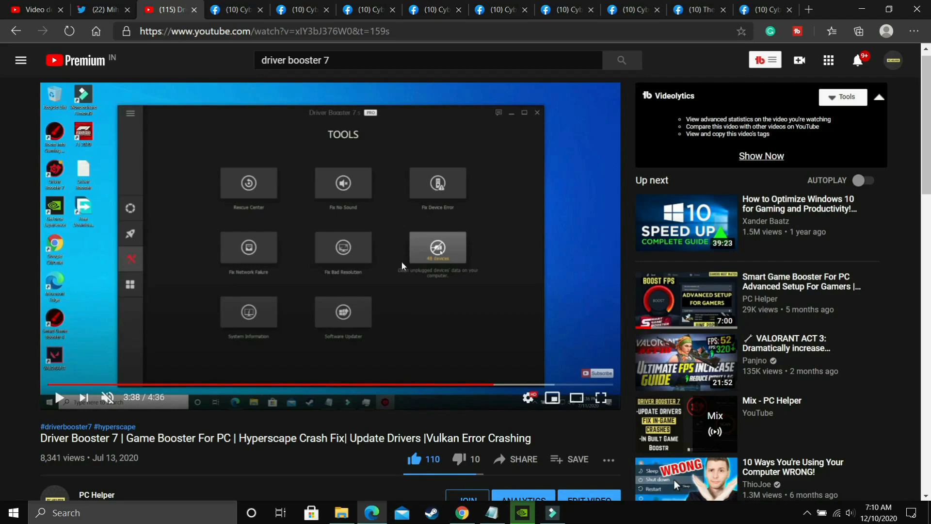
pyautogui.moveTo(392, 250)
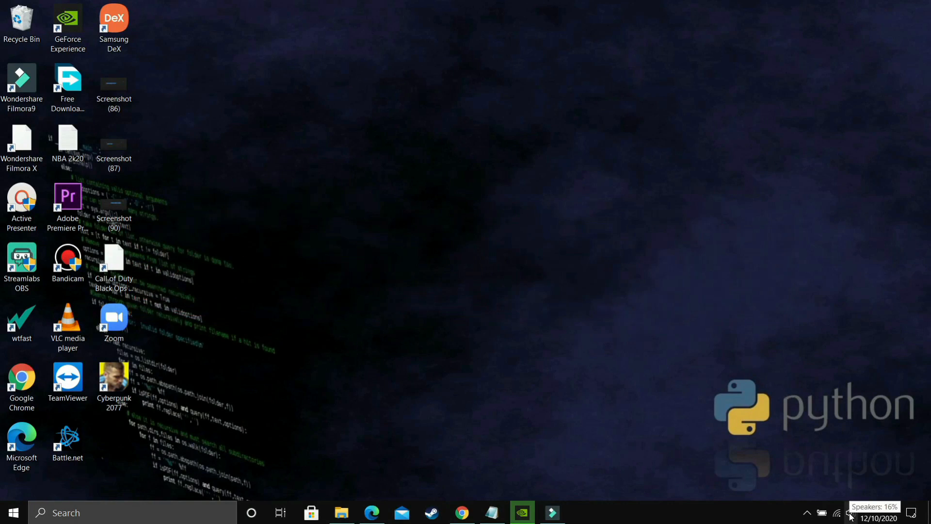
# Open the speaker icon's sound menu to reach the playback devices with Speakers (Realtek Audio)
pyautogui.rightClick(837, 512)
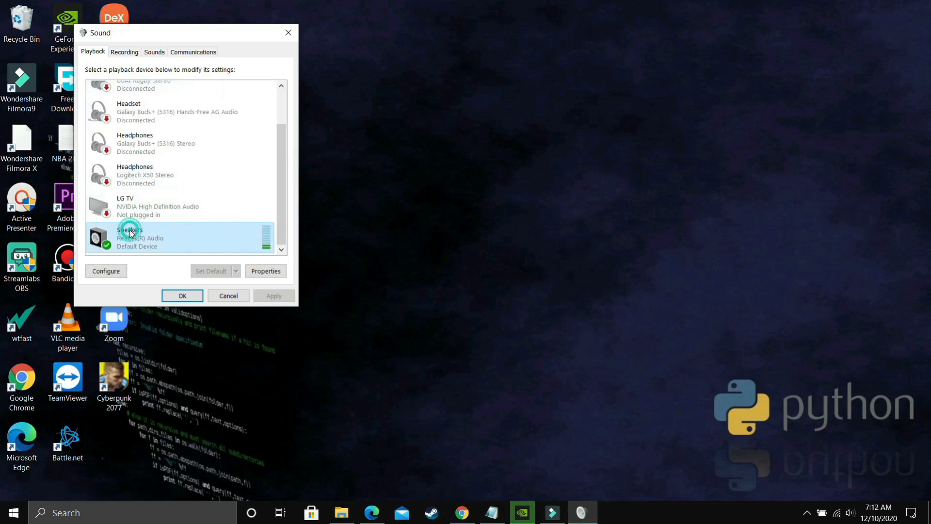
# Set the Speakers' Advanced default format to 16 bit, 44100 Hz (CD Quality), confirming the in-use warning
pyautogui.click(266, 271)
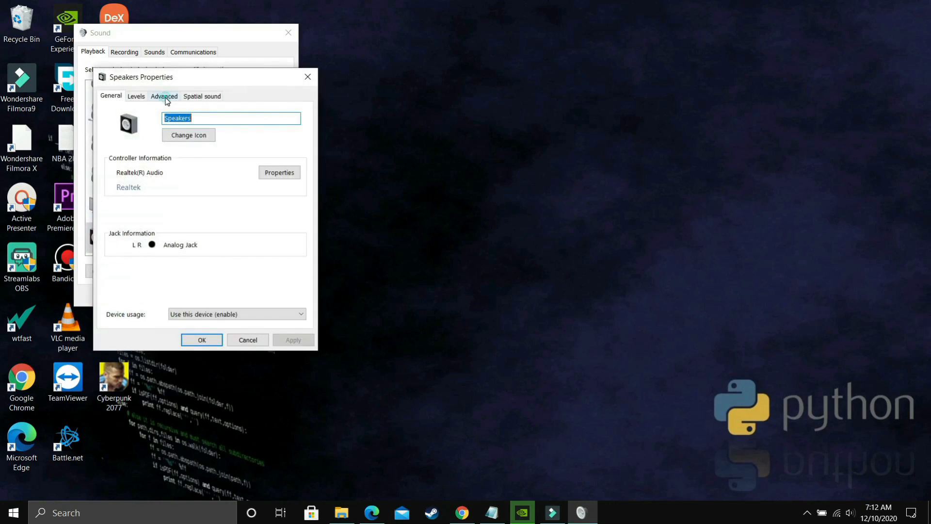
pyautogui.click(164, 96)
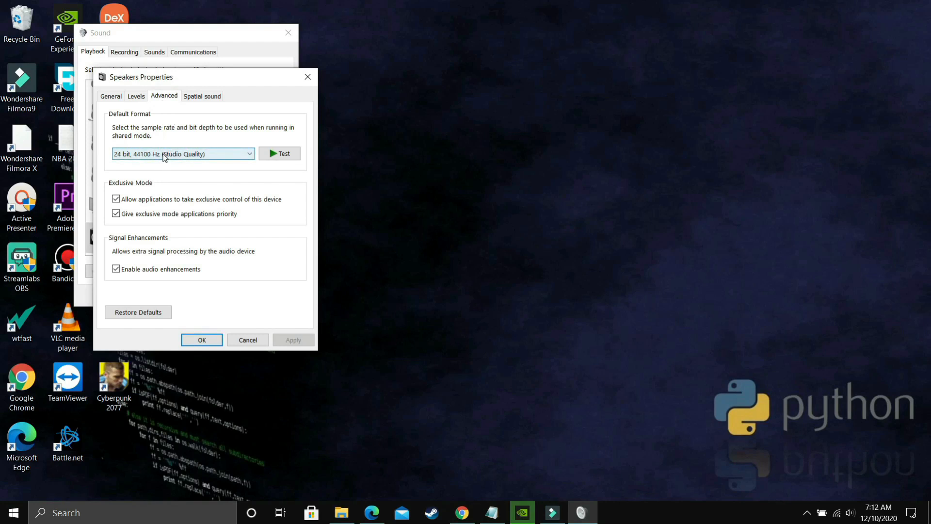
pyautogui.click(182, 153)
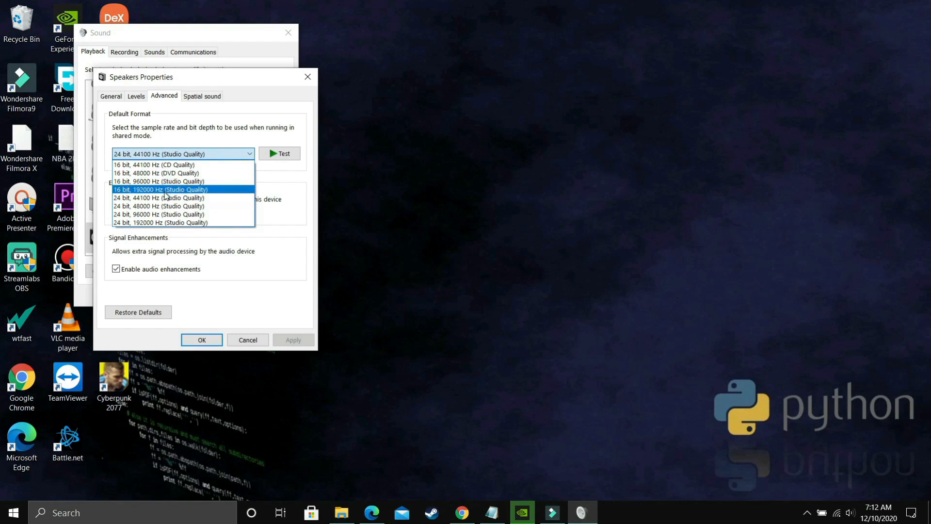
pyautogui.moveTo(160, 198)
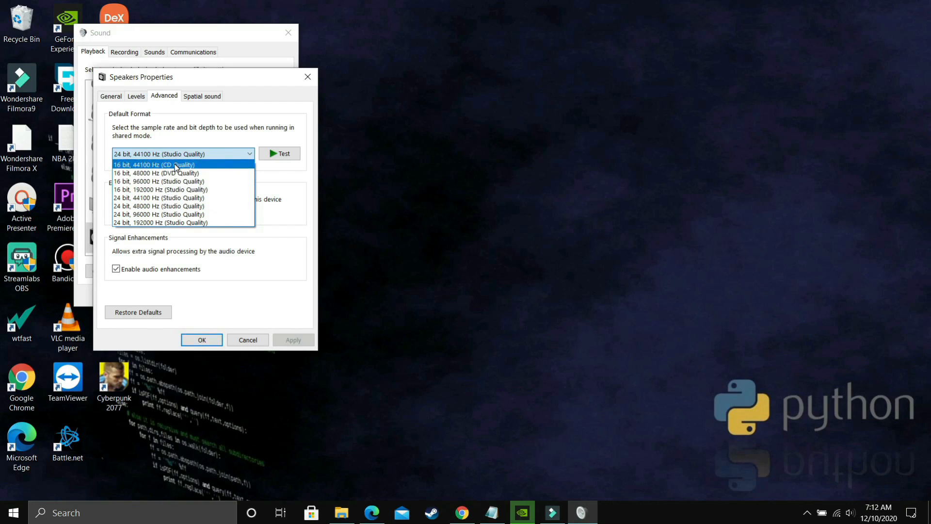
pyautogui.click(154, 165)
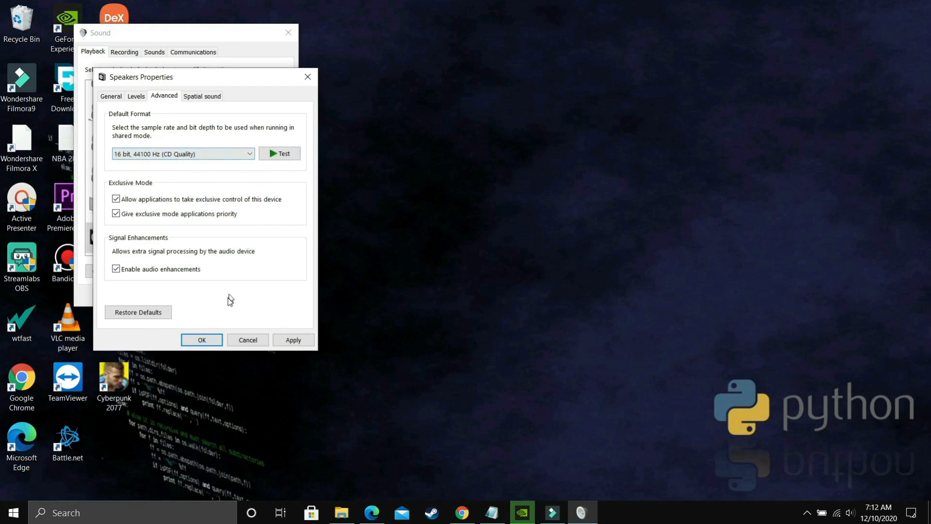
pyautogui.click(293, 340)
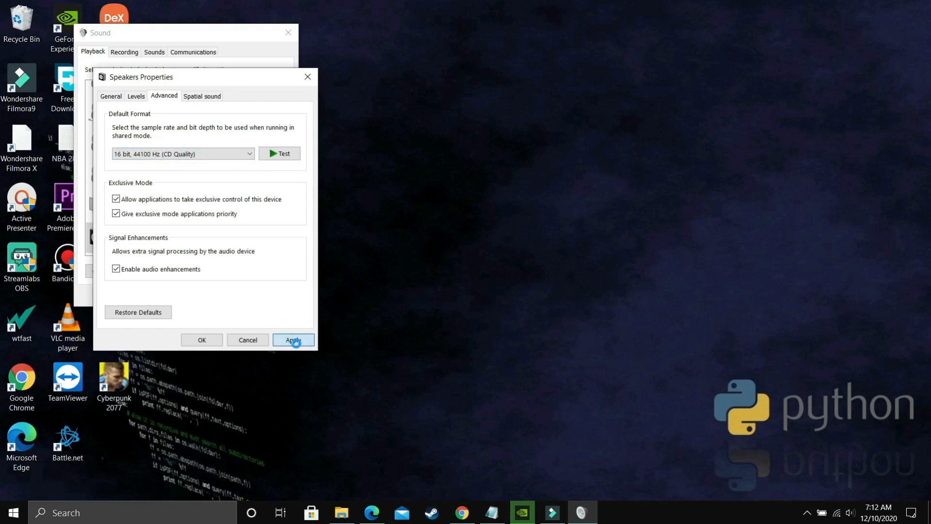
pyautogui.click(293, 340)
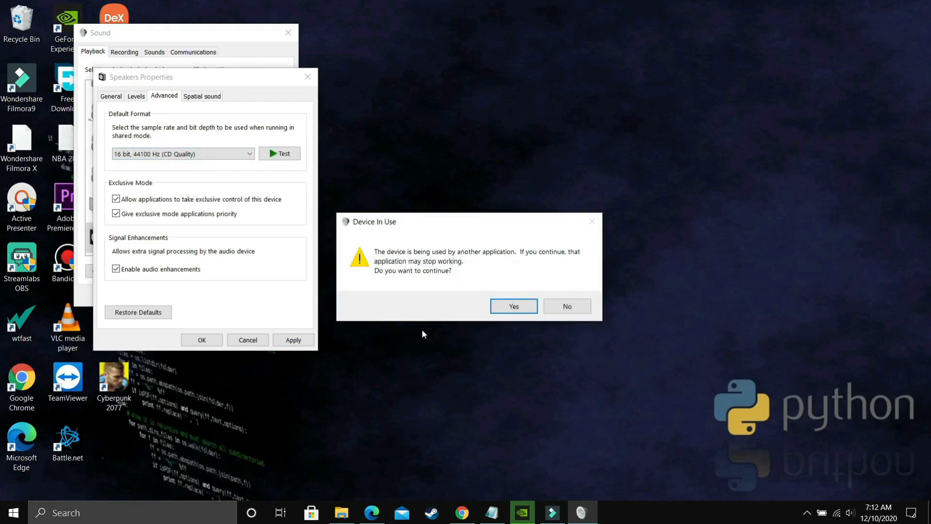
pyautogui.click(513, 306)
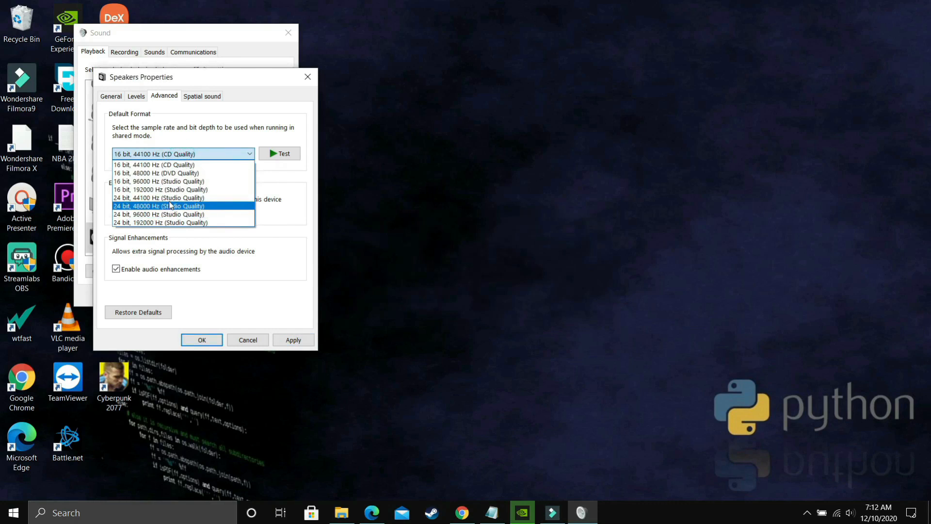
# Browse the format list, then apply 16 bit, 96000 Hz (Studio Quality) and accept the warning
pyautogui.click(156, 173)
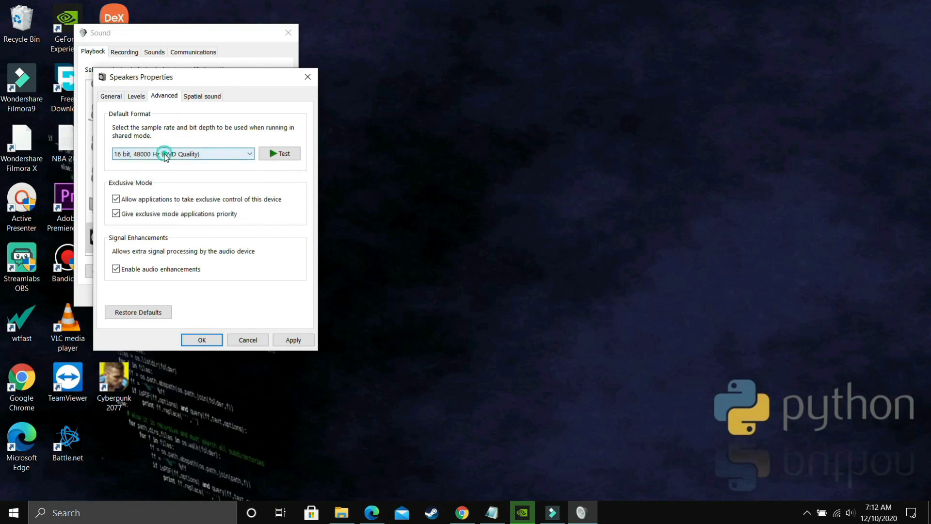
pyautogui.click(183, 153)
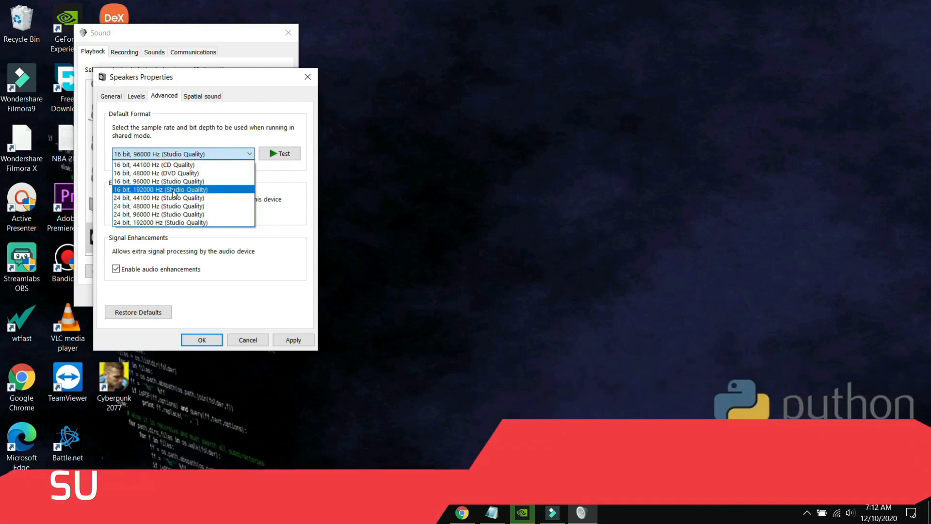
pyautogui.click(160, 189)
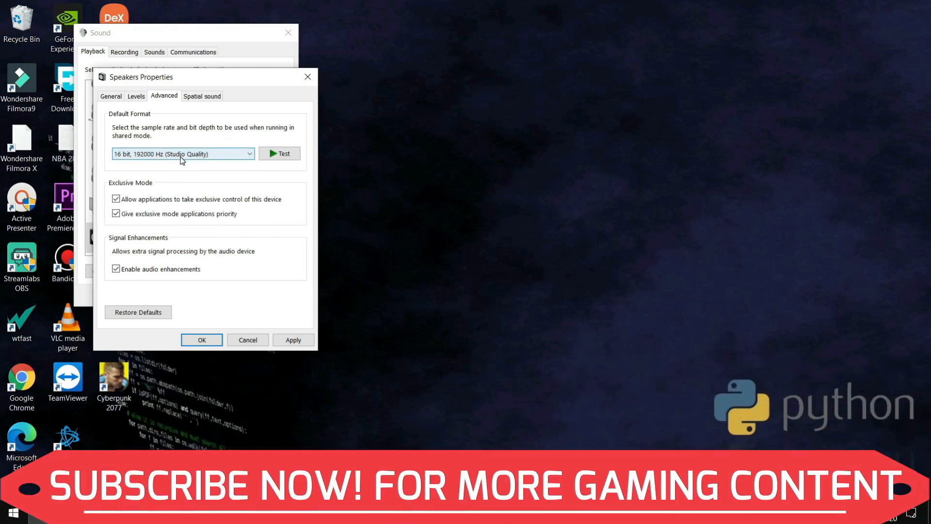
pyautogui.click(183, 154)
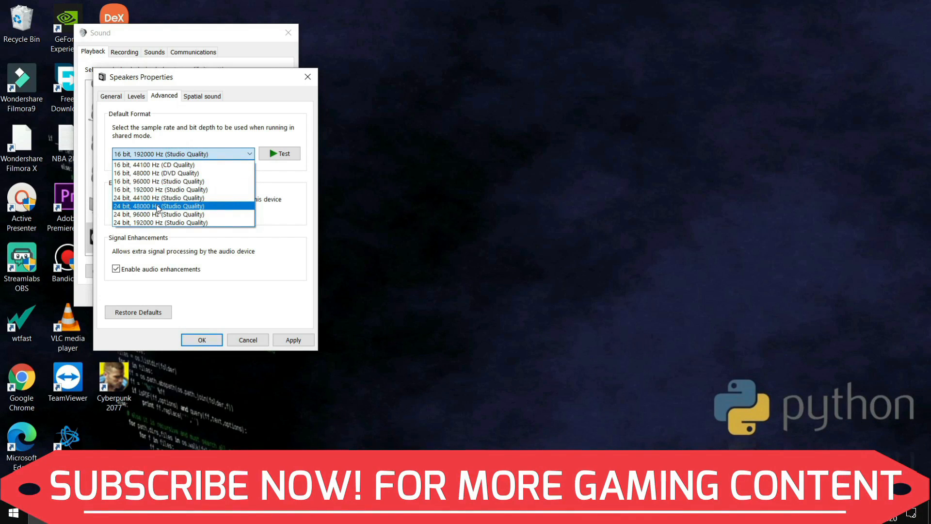
pyautogui.click(160, 206)
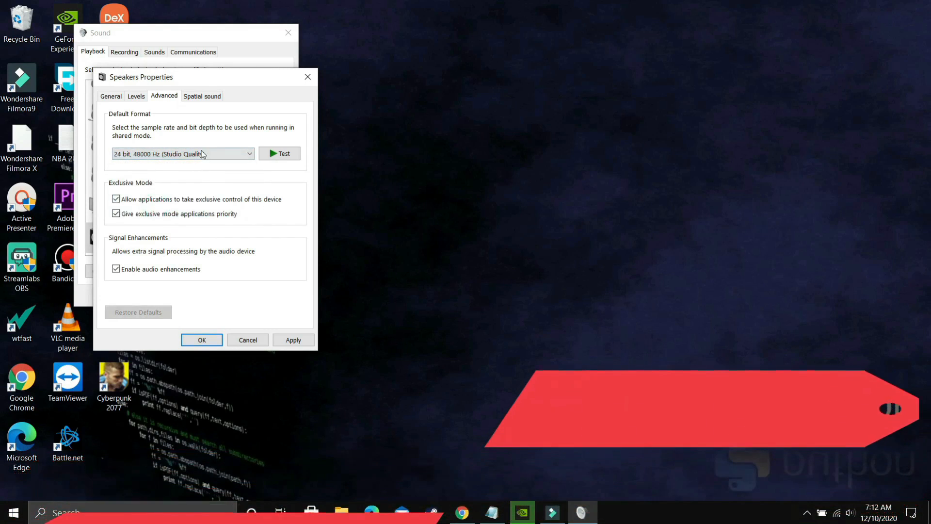
pyautogui.click(182, 153)
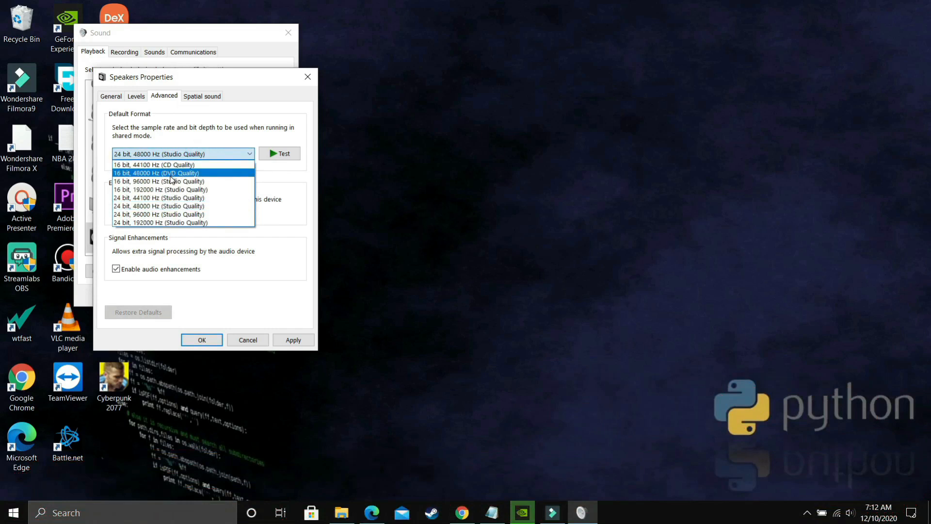
pyautogui.moveTo(172, 181)
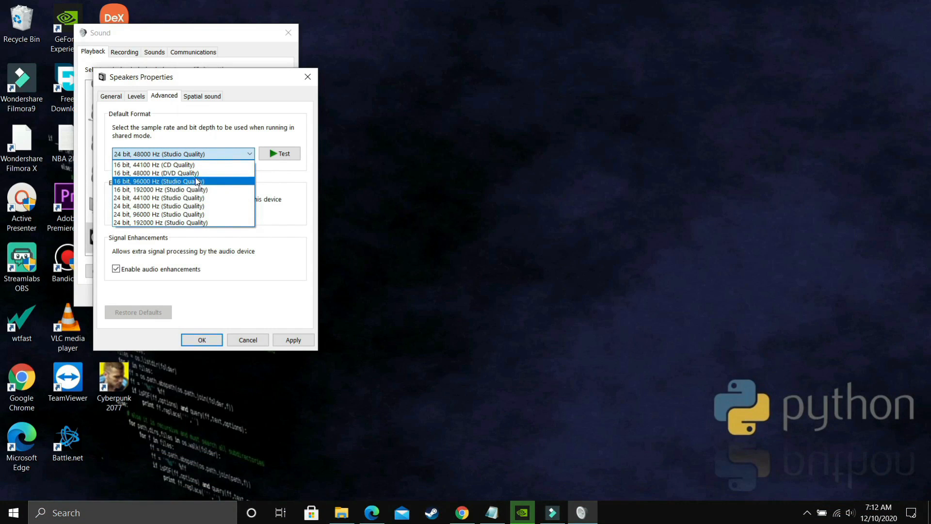
pyautogui.click(293, 340)
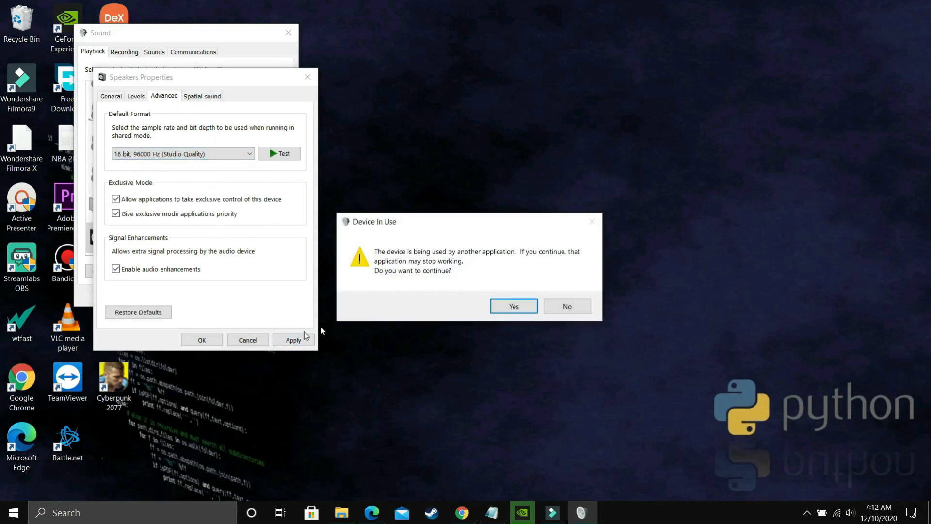
pyautogui.click(513, 306)
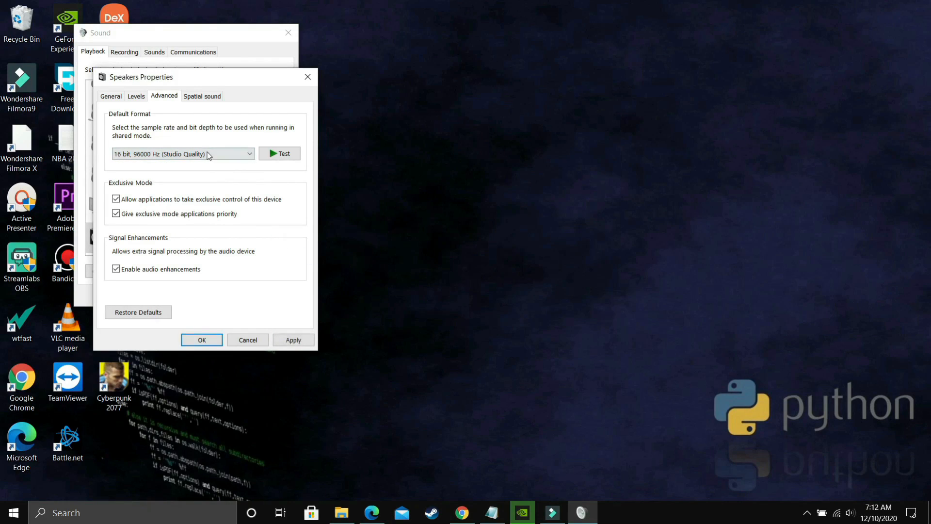
# Choose 24 bit, 48000 Hz (Studio Quality) from the Default Format dropdown
pyautogui.click(183, 153)
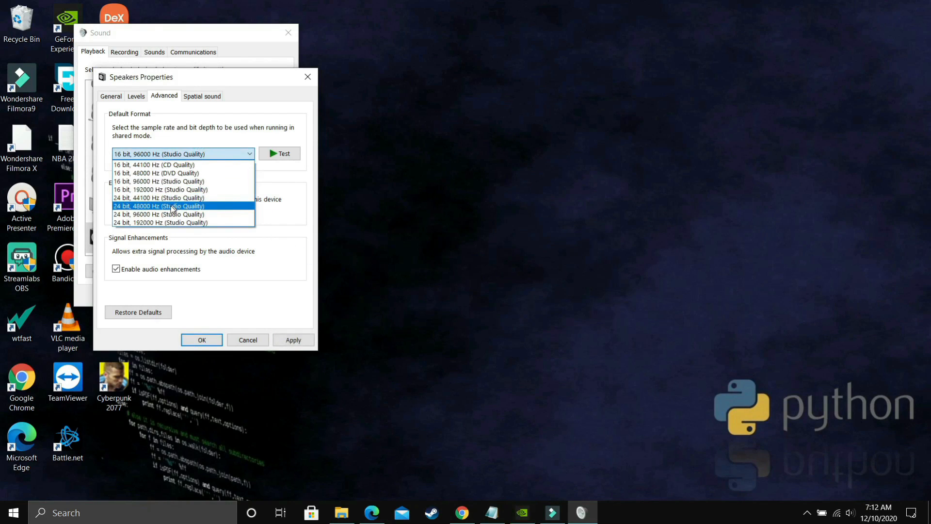
pyautogui.moveTo(160, 189)
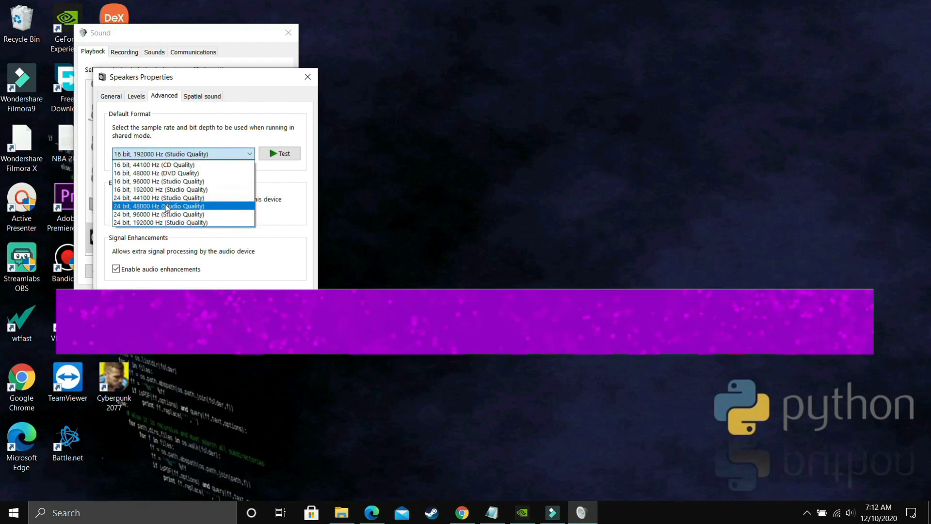
pyautogui.click(159, 206)
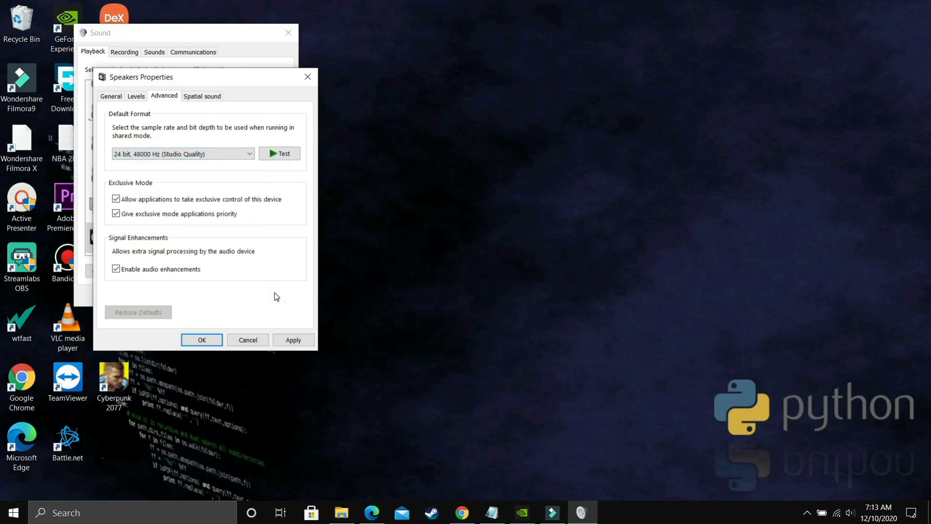
pyautogui.moveTo(293, 339)
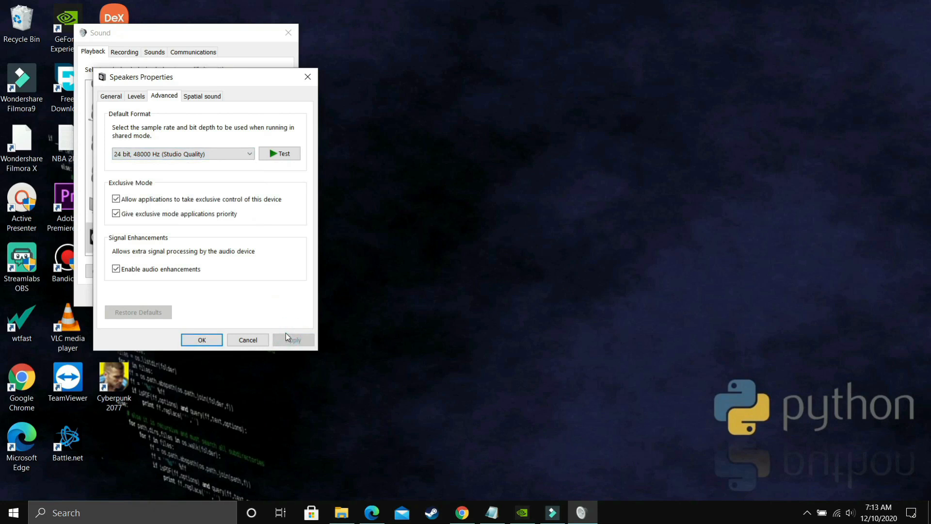
# Apply 24 bit, 44100 Hz, accept the in-use warning, and close Speakers Properties with OK
pyautogui.click(187, 154)
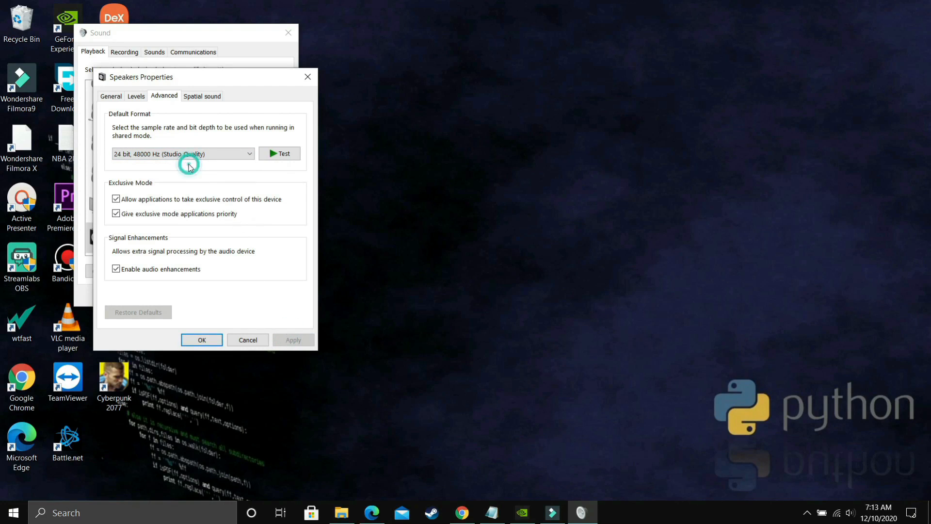
pyautogui.click(183, 154)
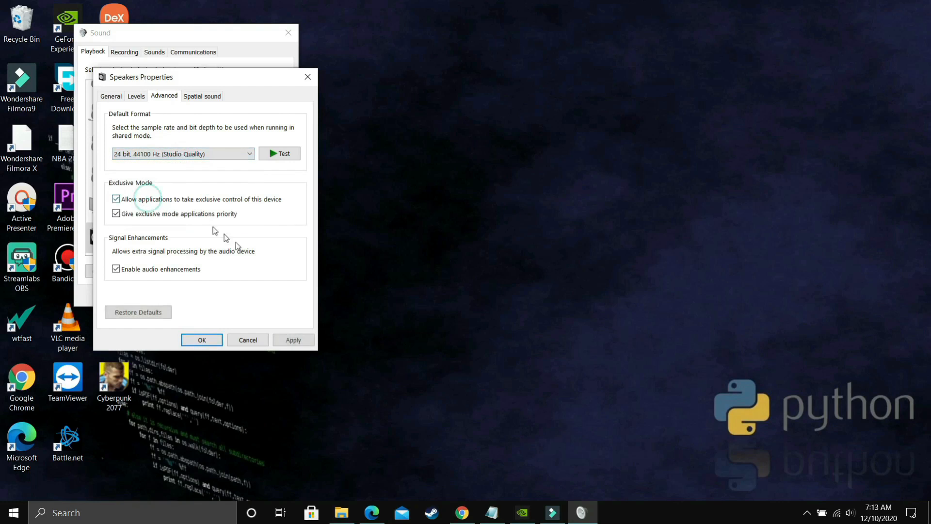
pyautogui.click(293, 339)
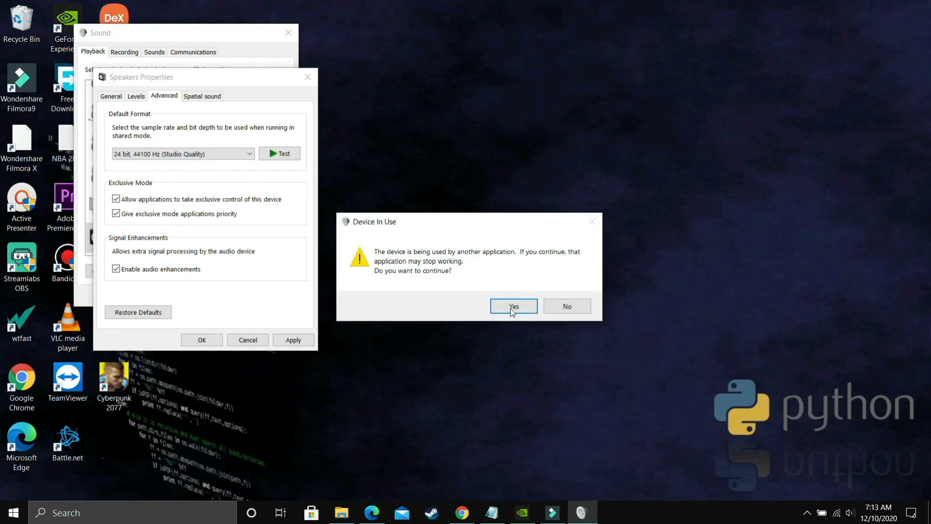
pyautogui.click(513, 306)
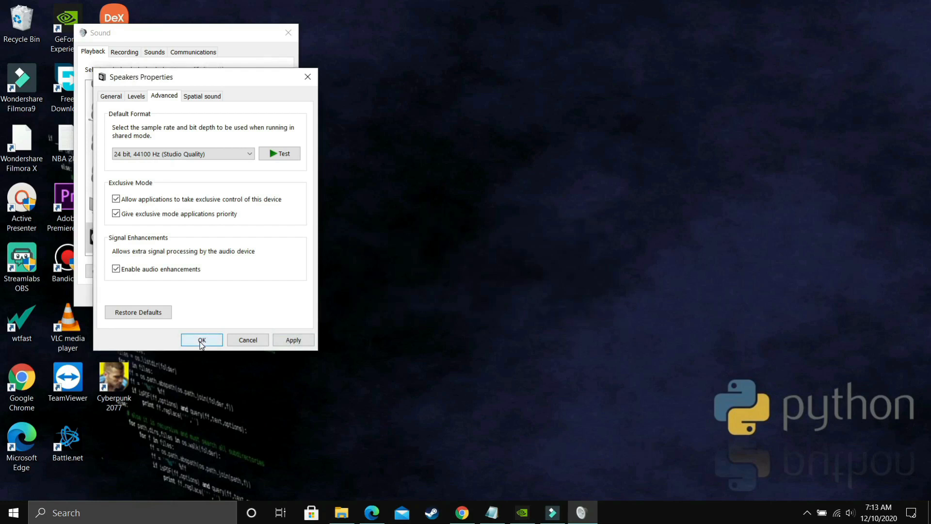
pyautogui.click(201, 339)
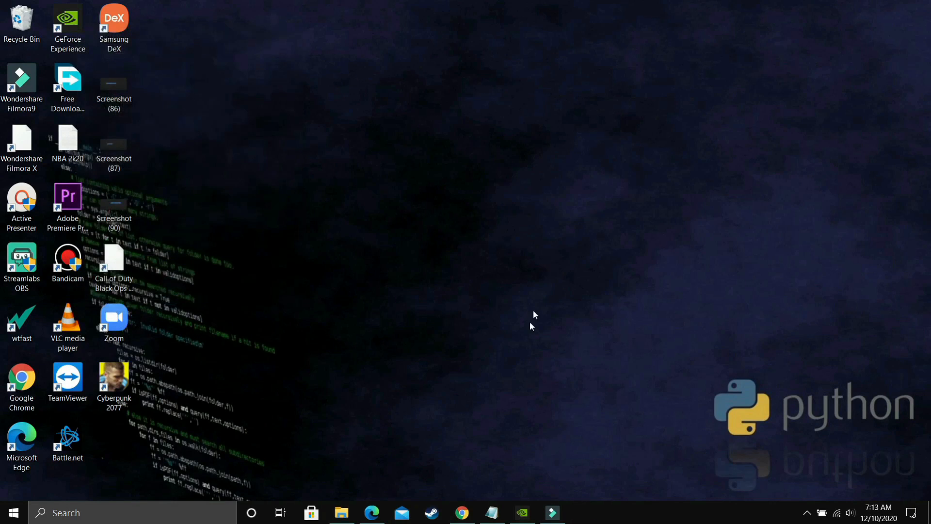
pyautogui.moveTo(527, 367)
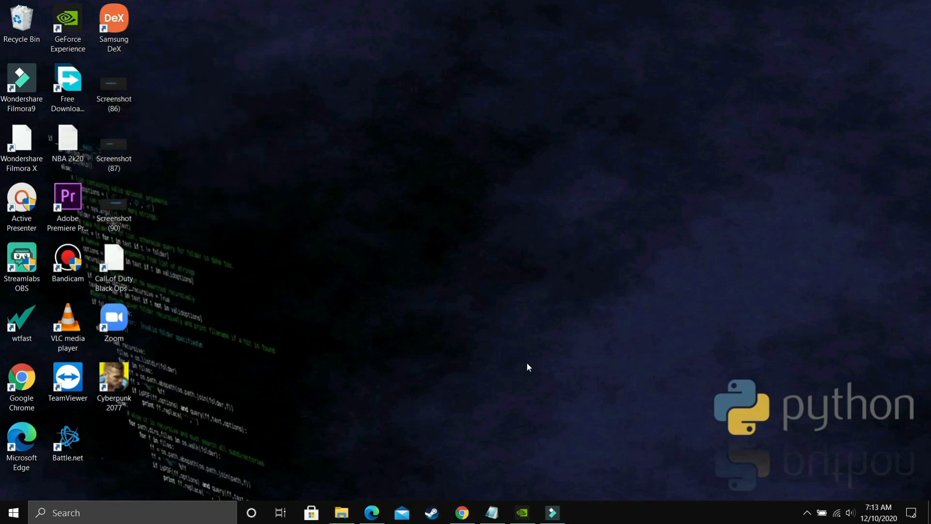